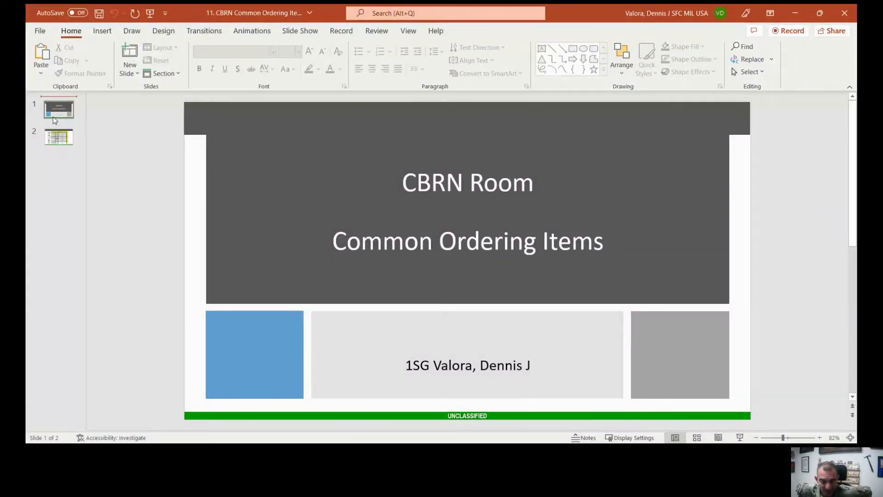
left_click(59, 137)
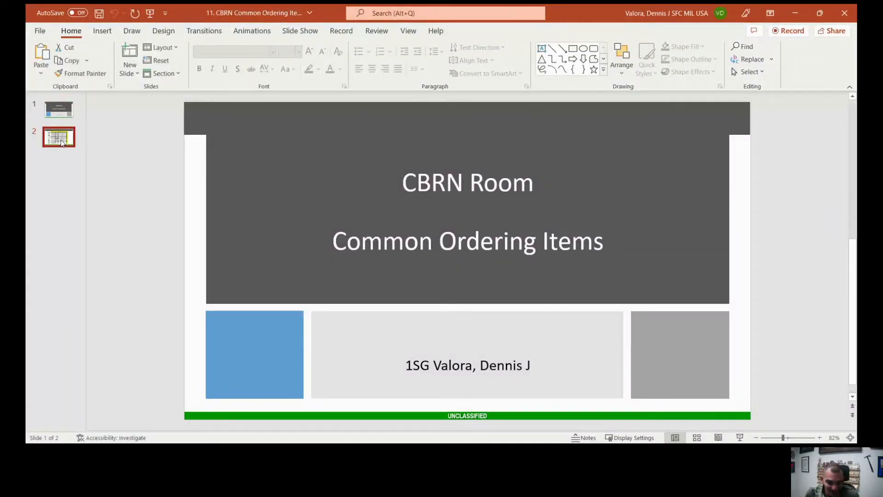
left_click(58, 136)
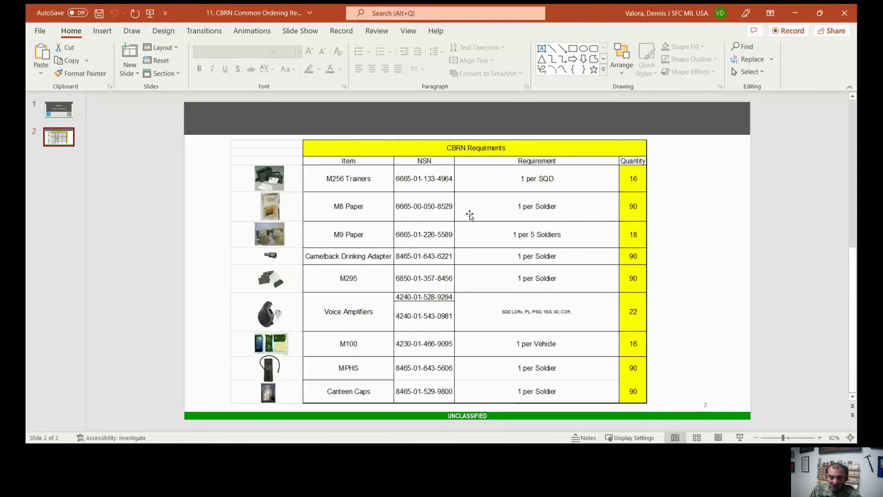
mouse_move(341, 438)
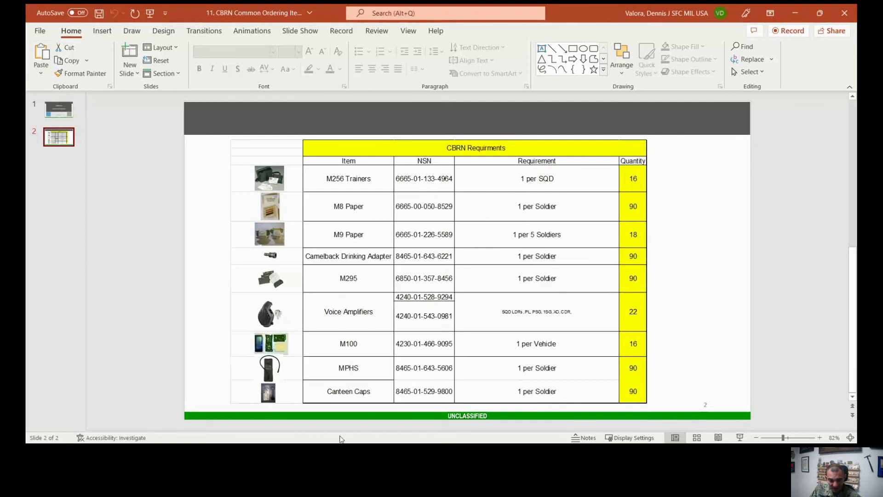
mouse_move(248, 378)
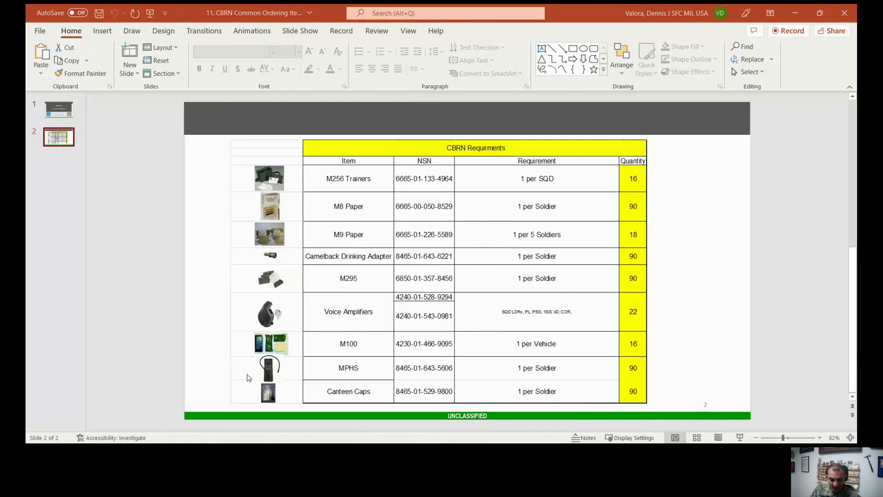